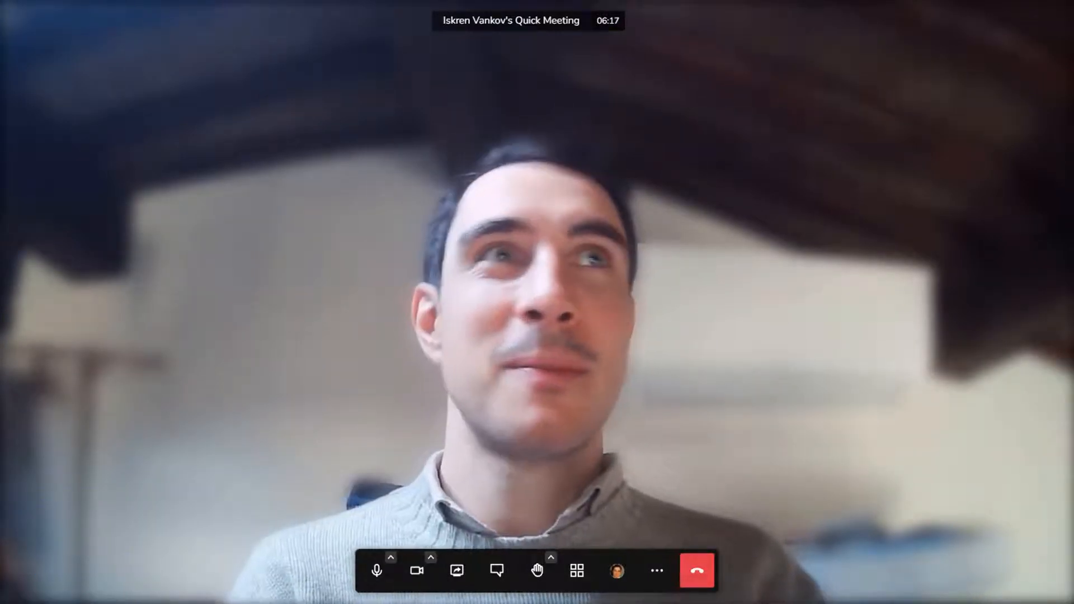
- Show the localprovider Meet and greet invitation page with its green 'Price: Free' badge
click(697, 570)
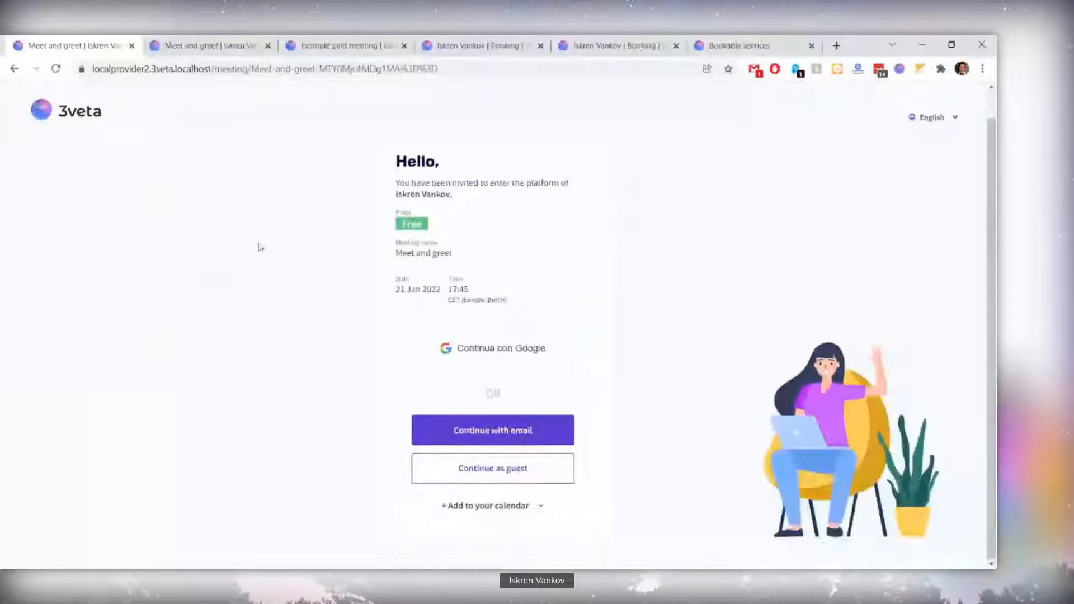
mouse_move(550, 232)
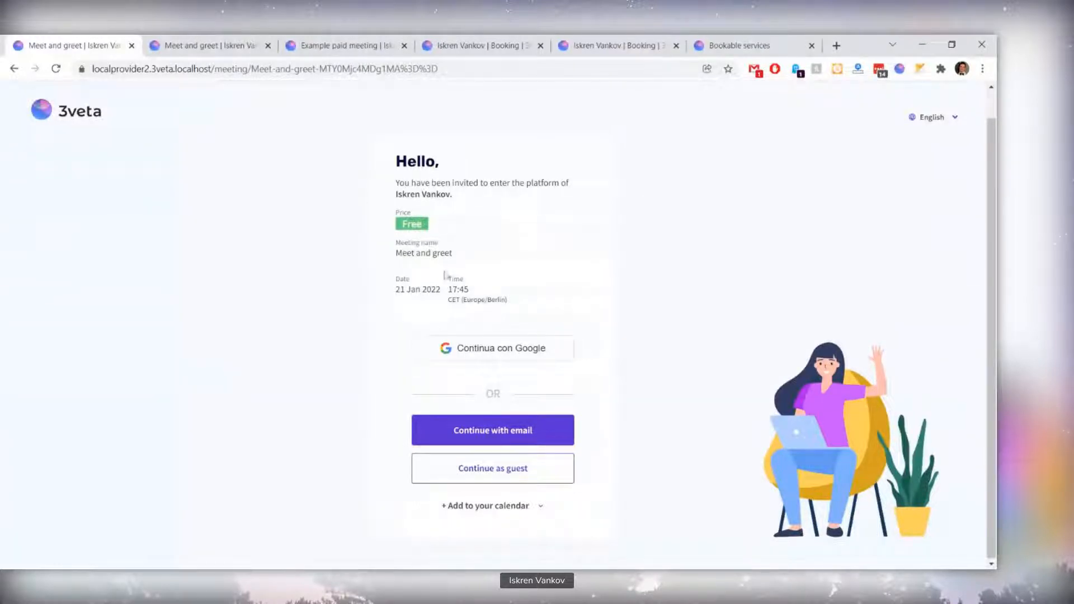
mouse_move(459, 198)
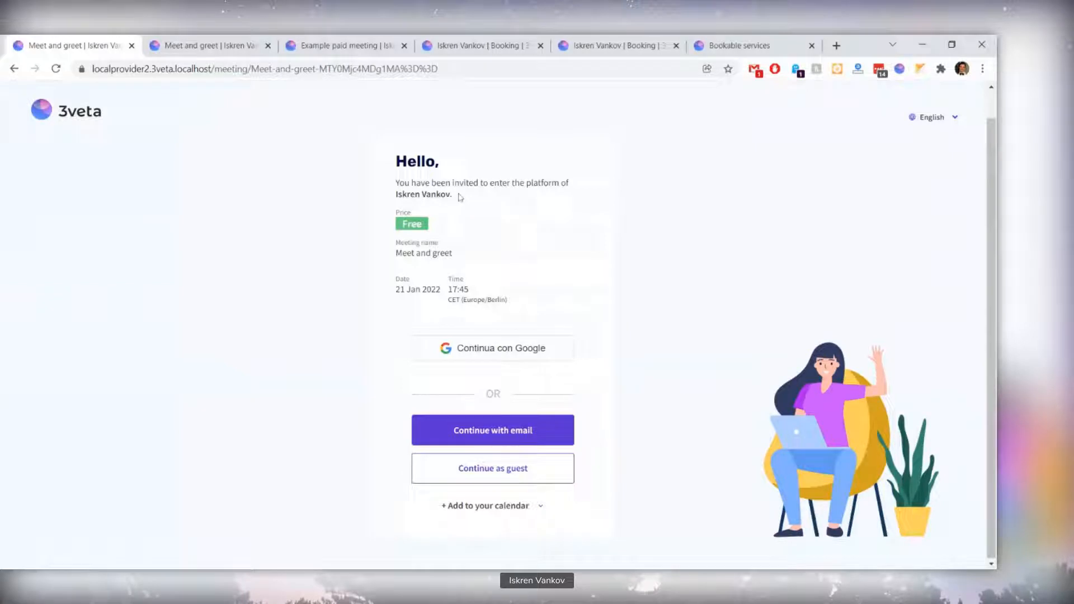
mouse_move(440, 230)
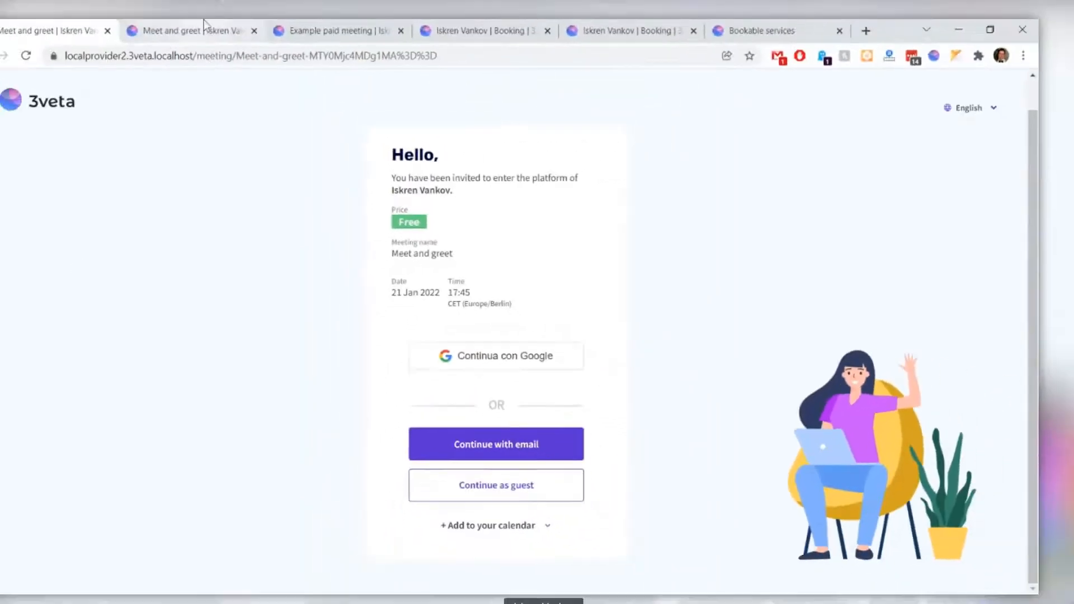
- View the iskren.3veta.com Meet and greet invitation, which shows no price label
click(190, 30)
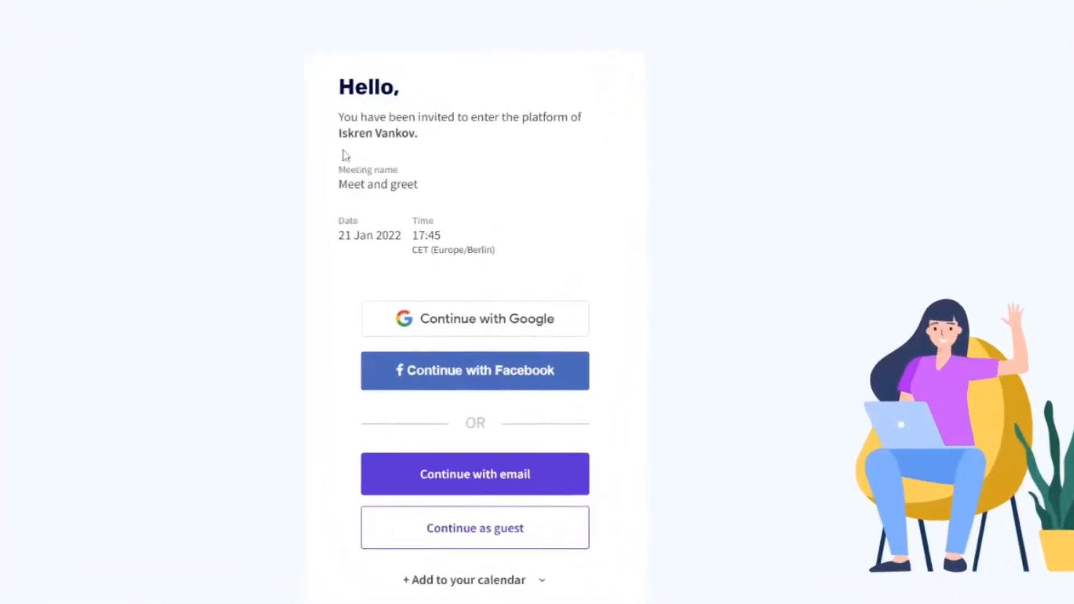
scroll(up, 3)
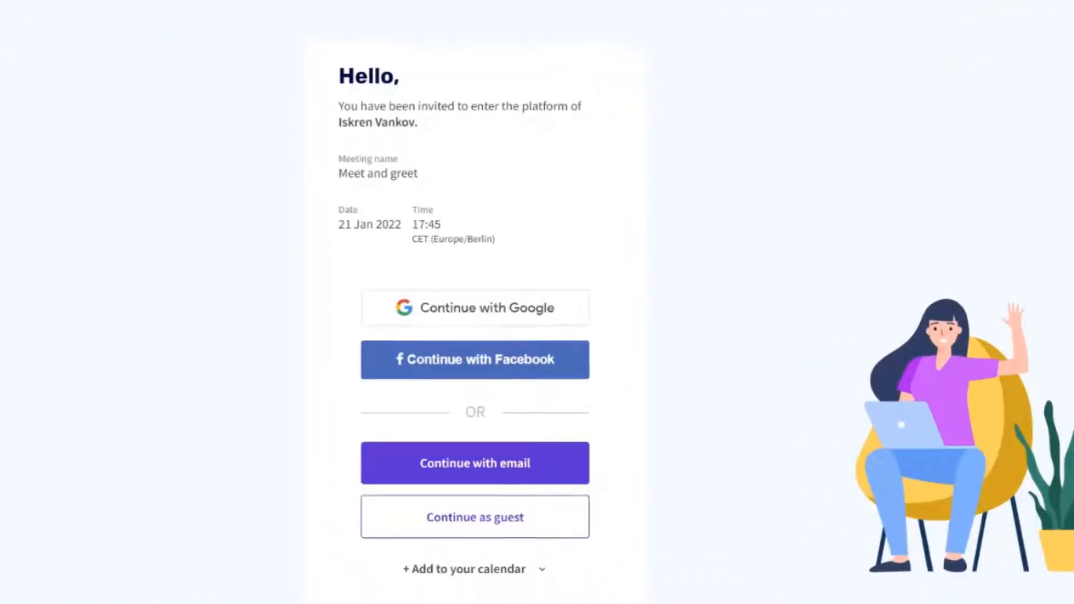
scroll(up, 3)
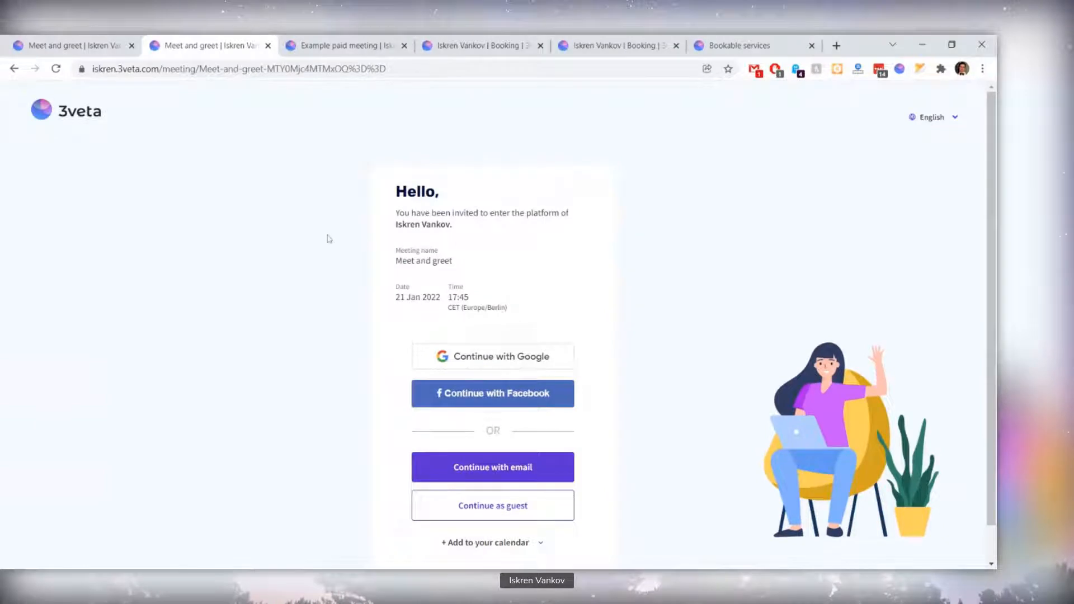
- Show the Example paid meeting invitation priced at 100 USD on 21 Jan 2022
click(346, 46)
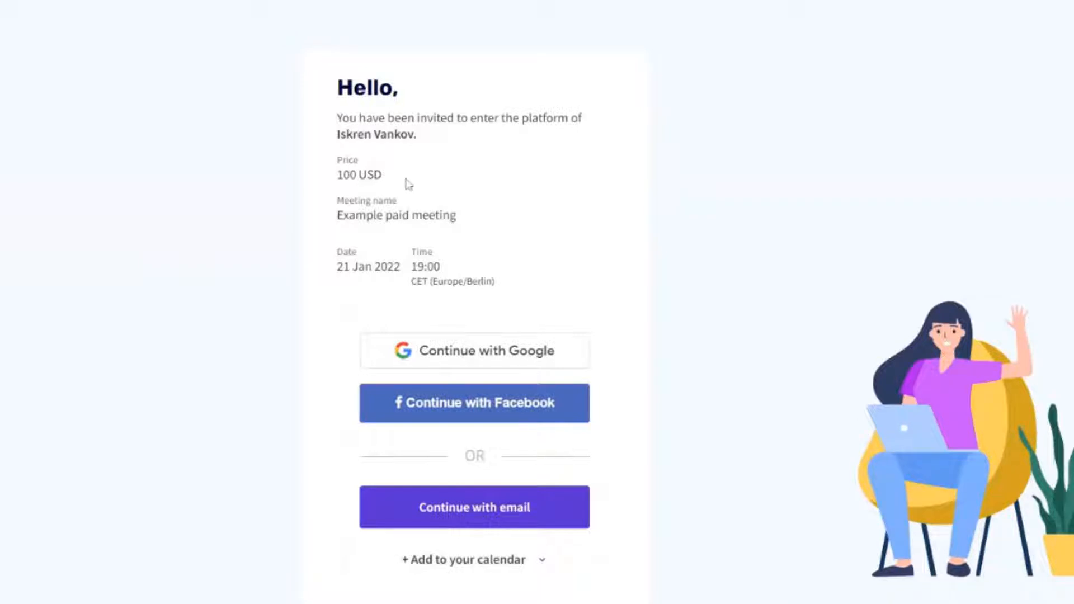
mouse_move(408, 181)
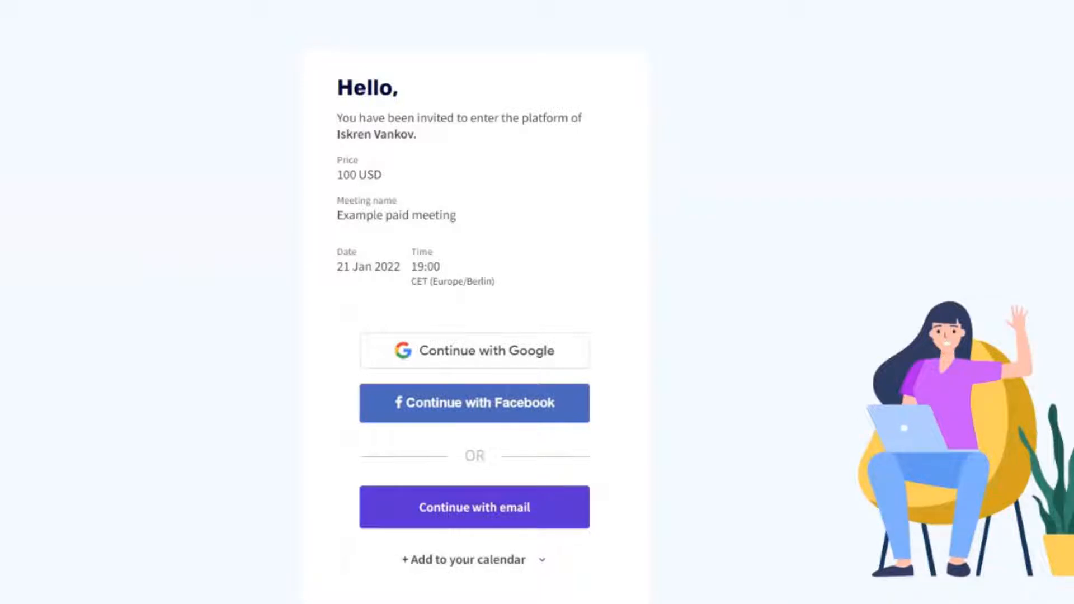
mouse_move(28, 45)
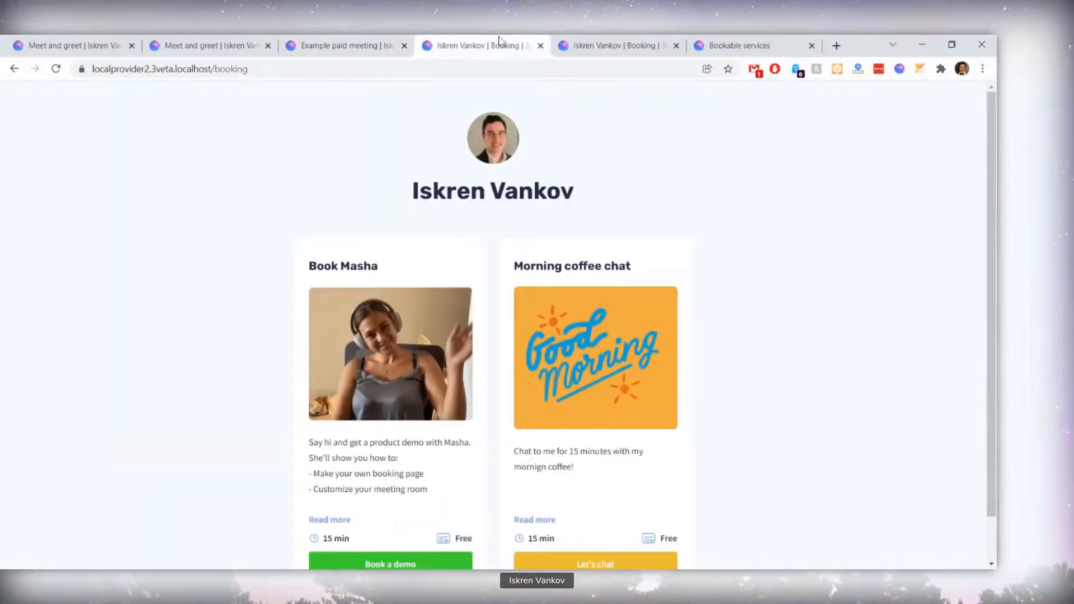
- Scroll Iskren Vankov's live booking page to compare three service cards, with the 1-hour meeting at 50 BGN
scroll(down, 3)
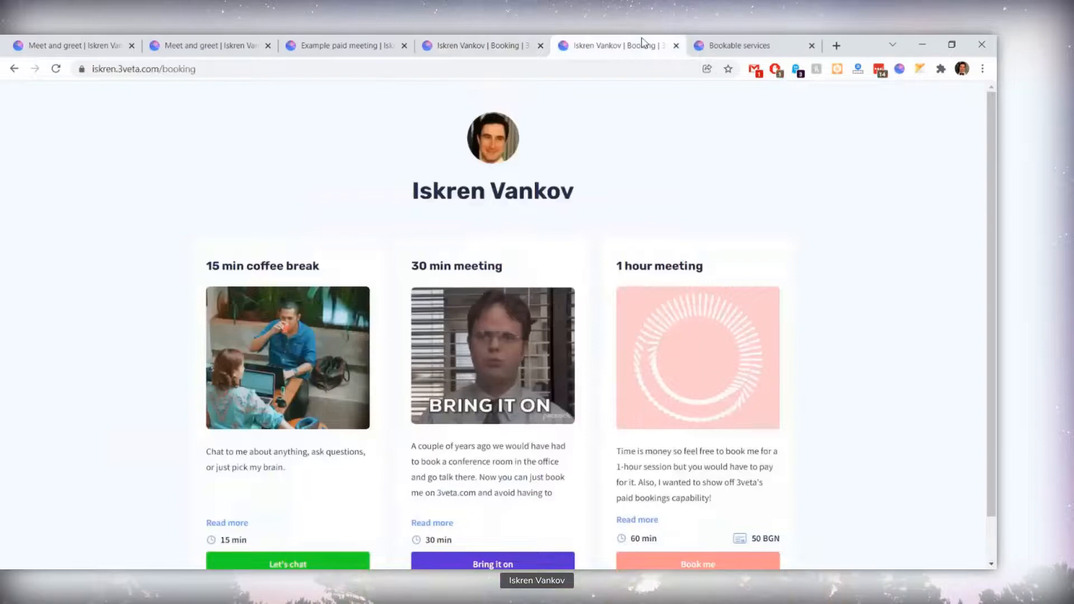
- Scroll the public booking page's cards, confirming the coffee break and 30 min meeting lack 'Free' labels
scroll(down, 3)
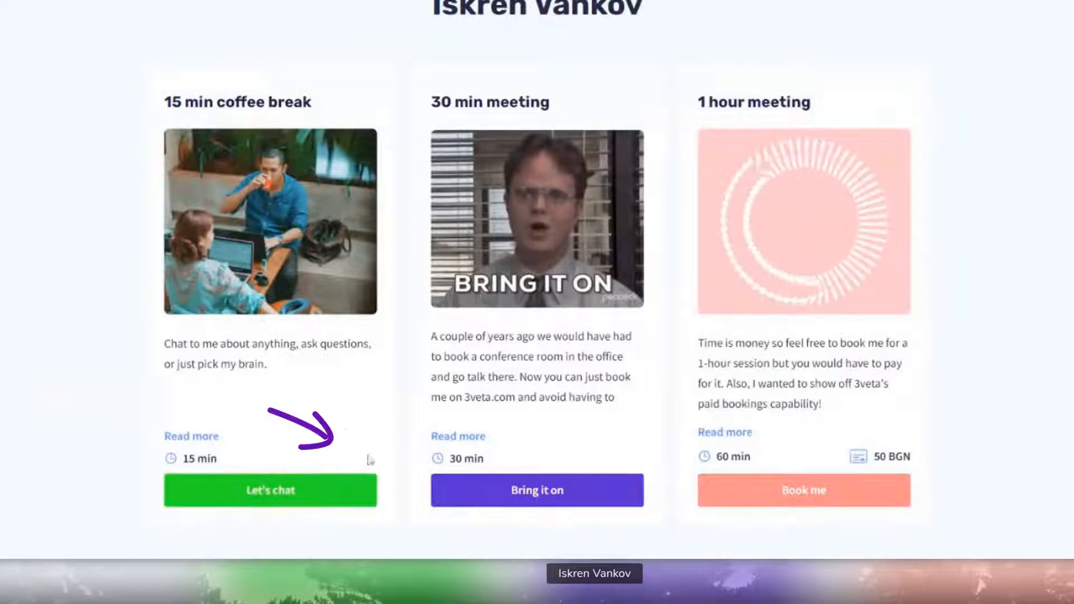
mouse_move(935, 443)
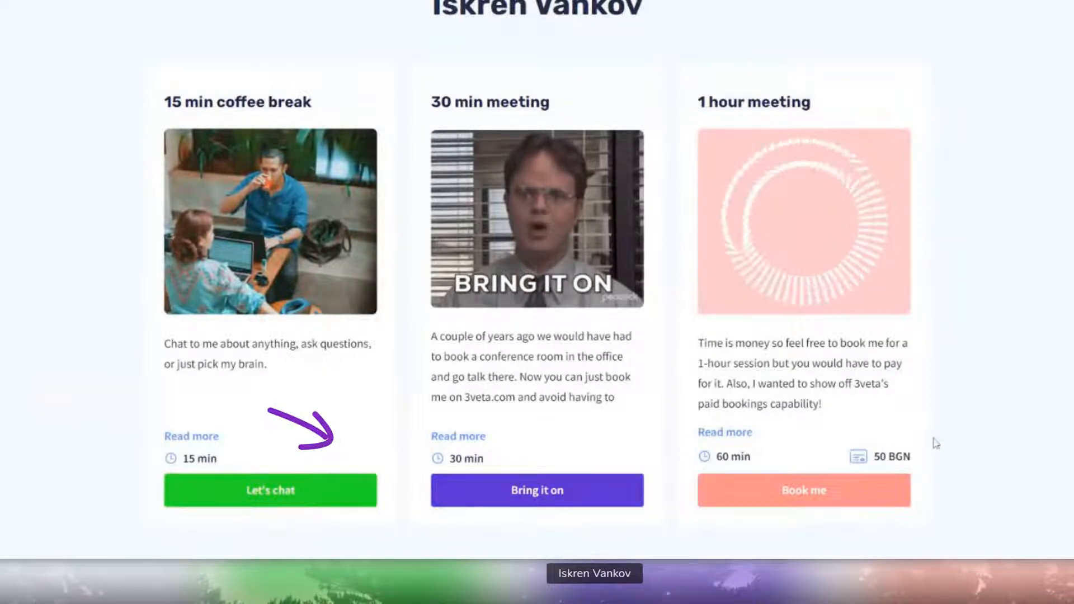
double_click(891, 456)
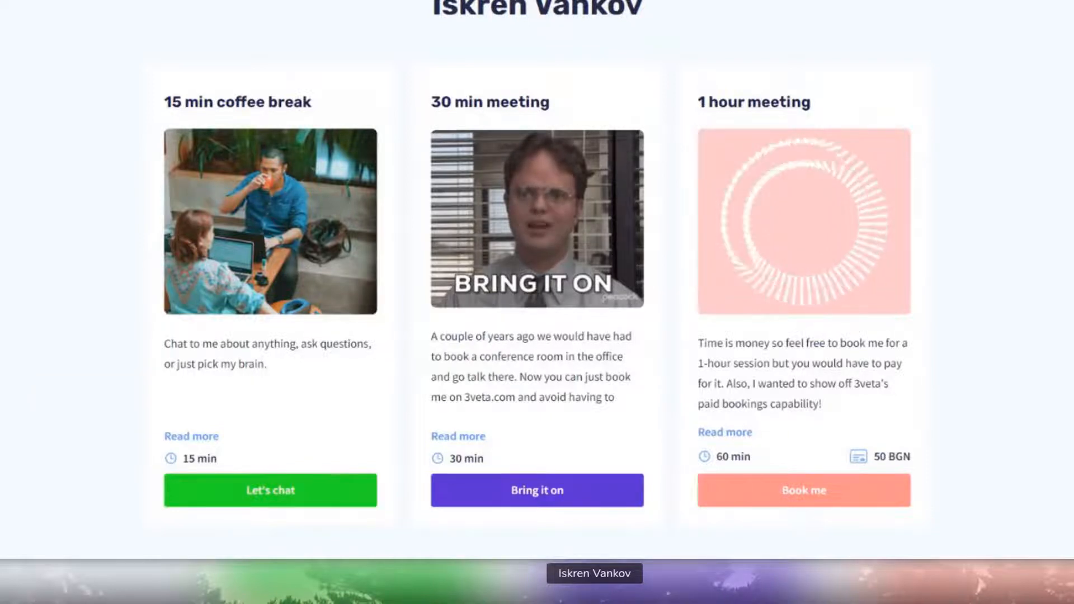
scroll(up, 3)
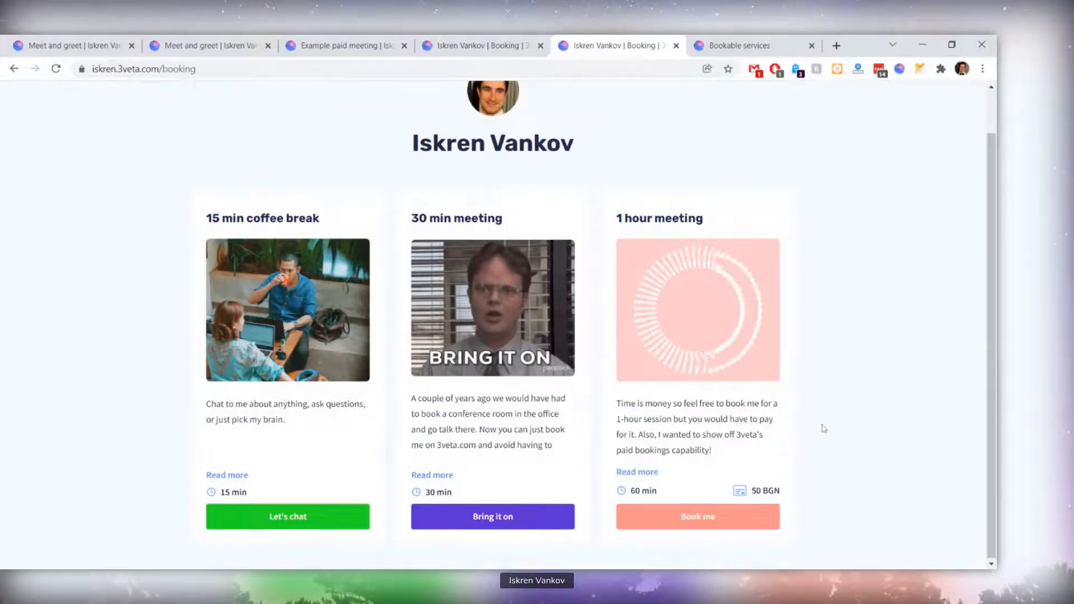
scroll(up, 3)
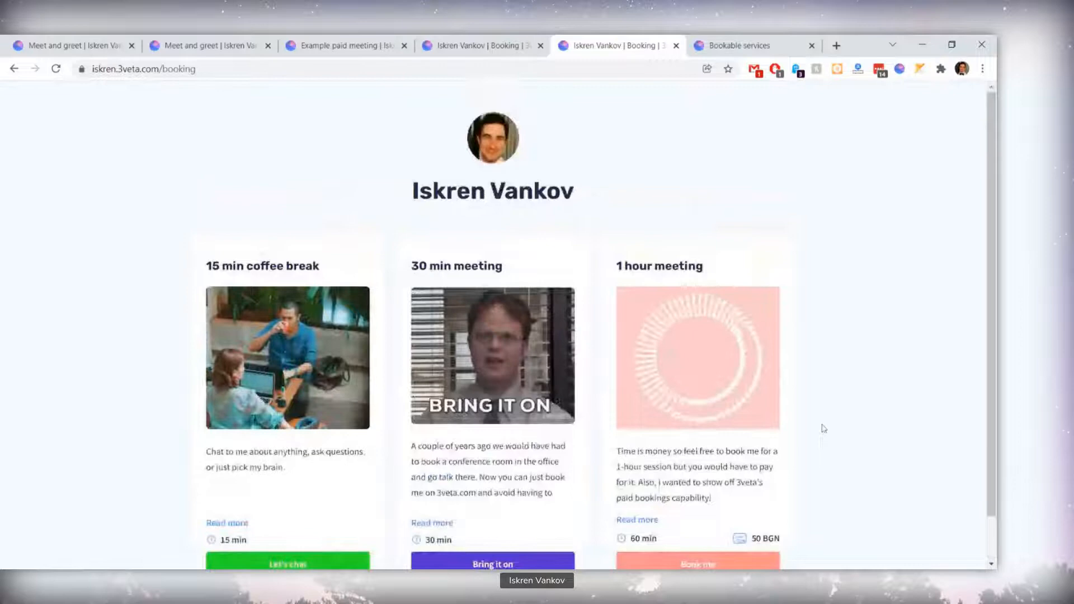
scroll(down, 3)
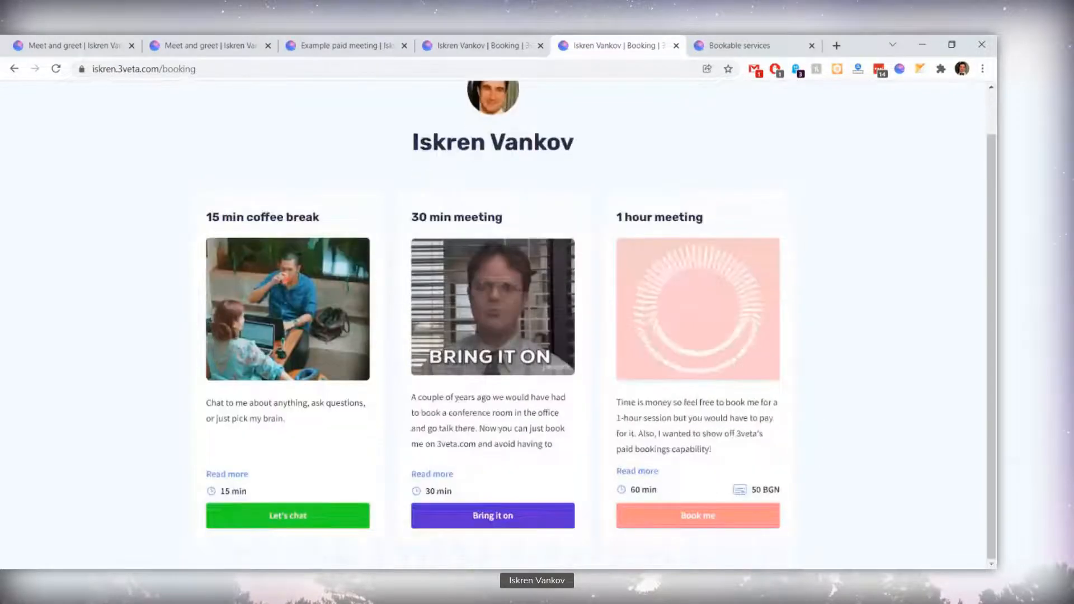
scroll(up, 3)
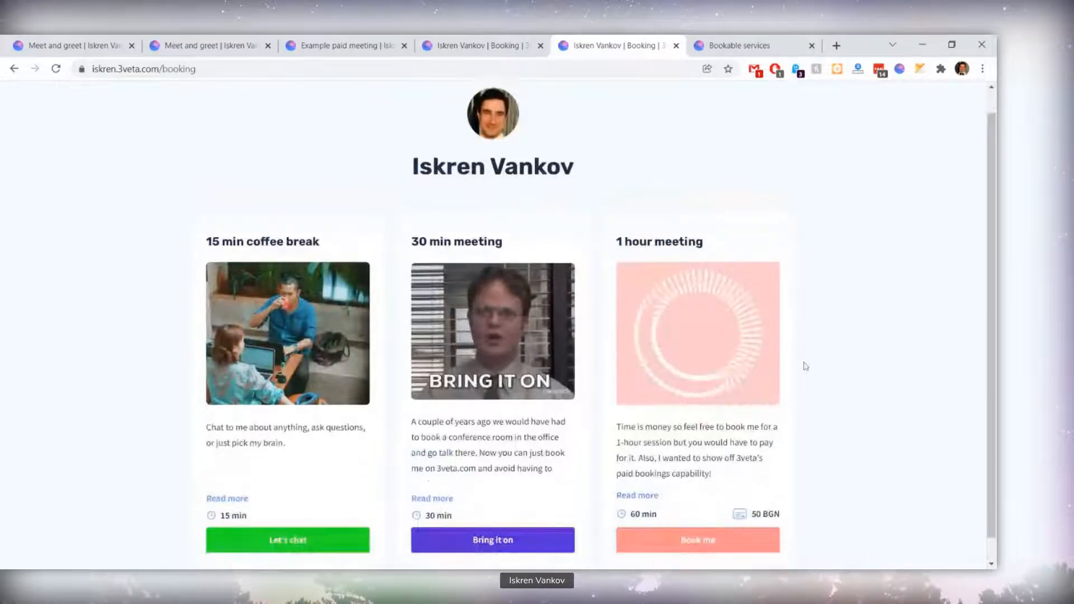
scroll(down, 3)
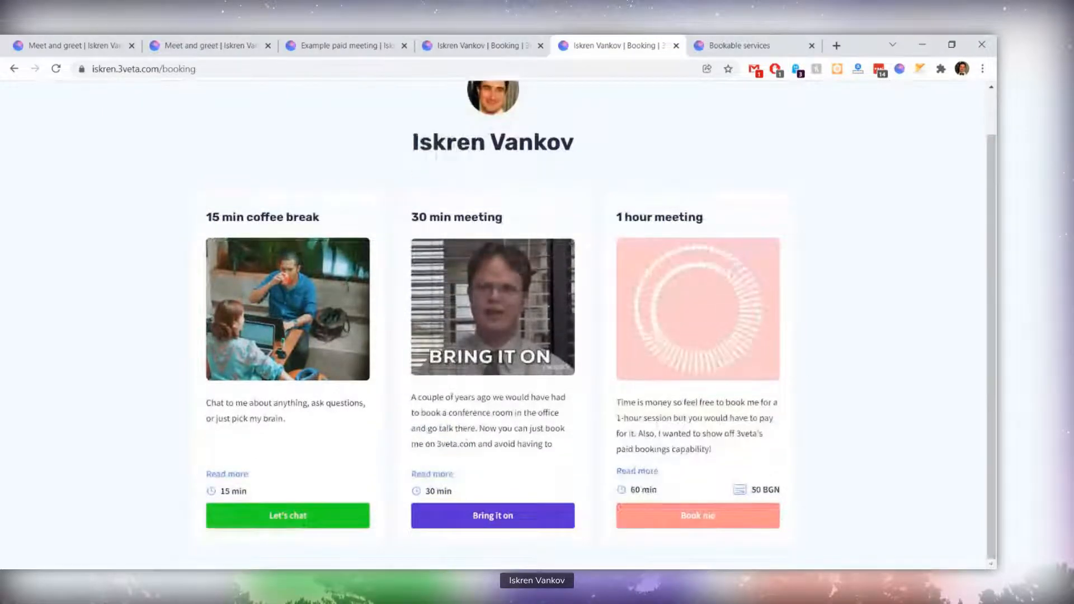
click(740, 45)
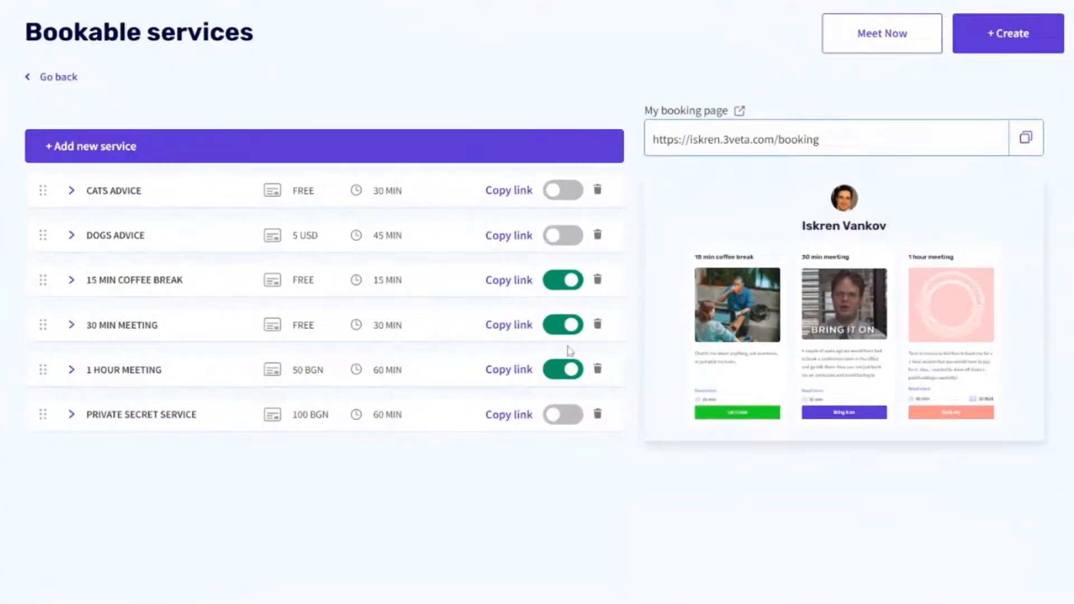
mouse_move(767, 372)
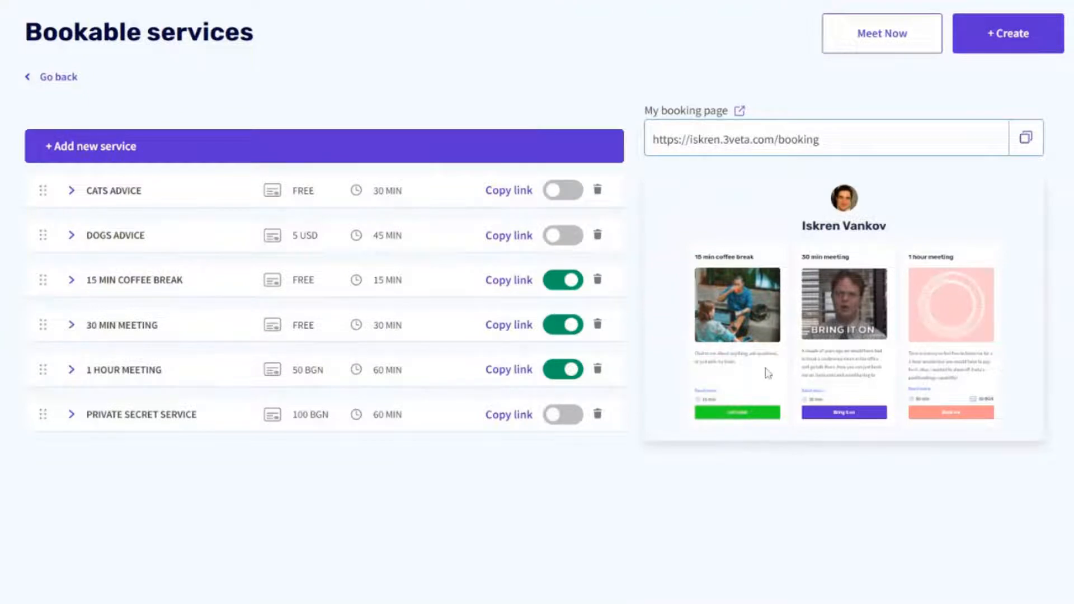
mouse_move(568, 469)
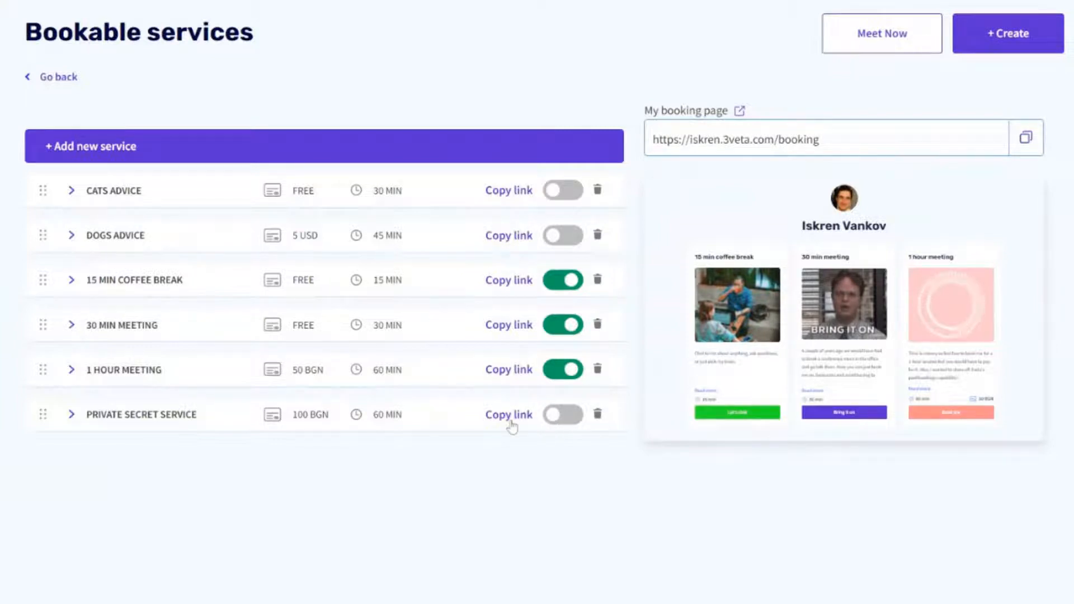
mouse_move(517, 460)
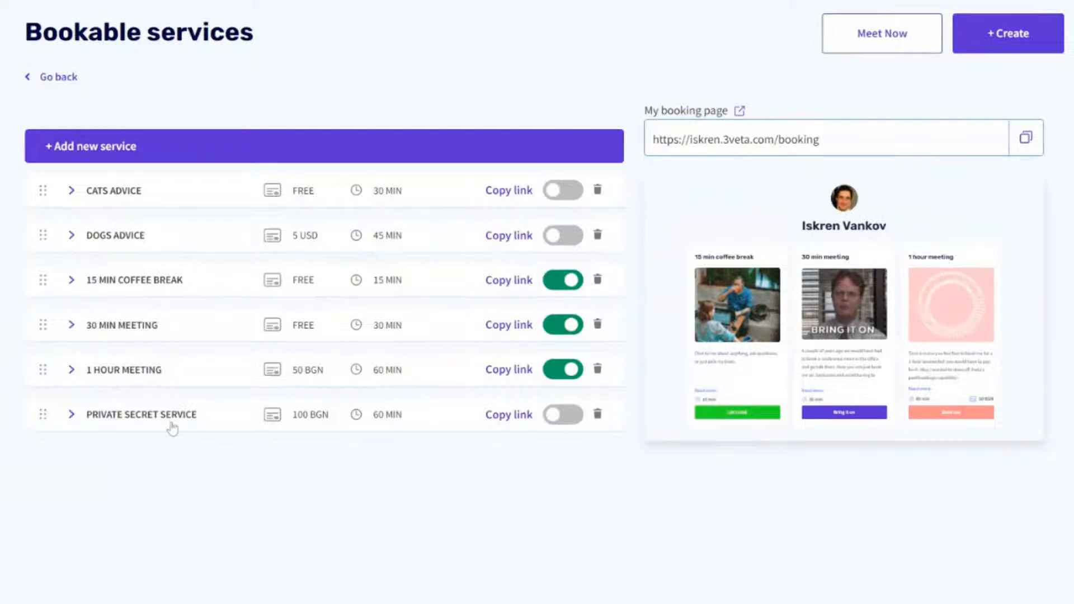
mouse_move(229, 429)
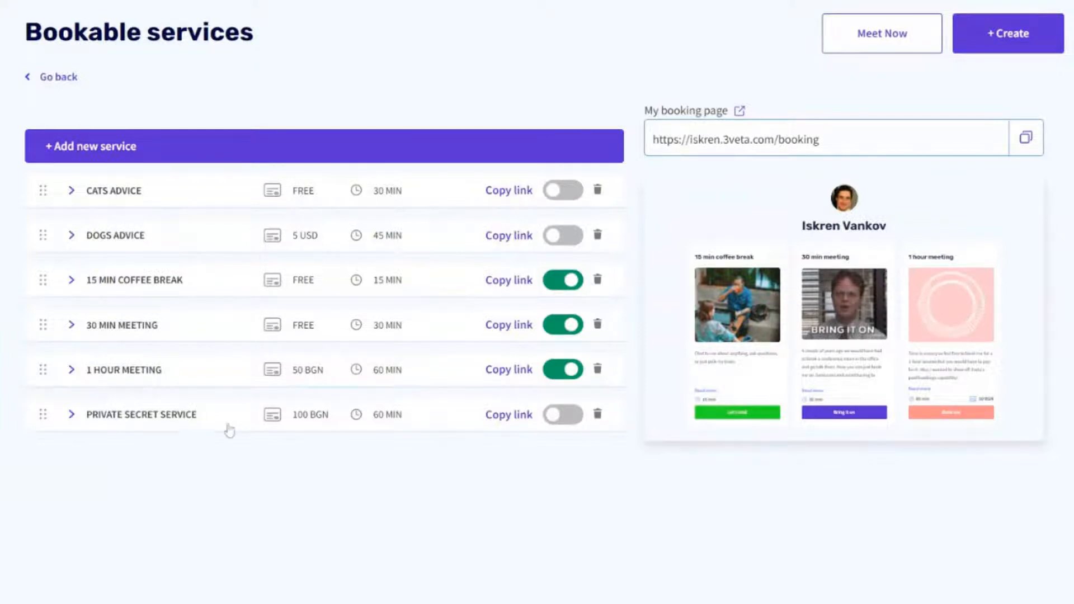
- Open Private secret service's direct booking link, showing 60 min at 100 BGN
click(509, 415)
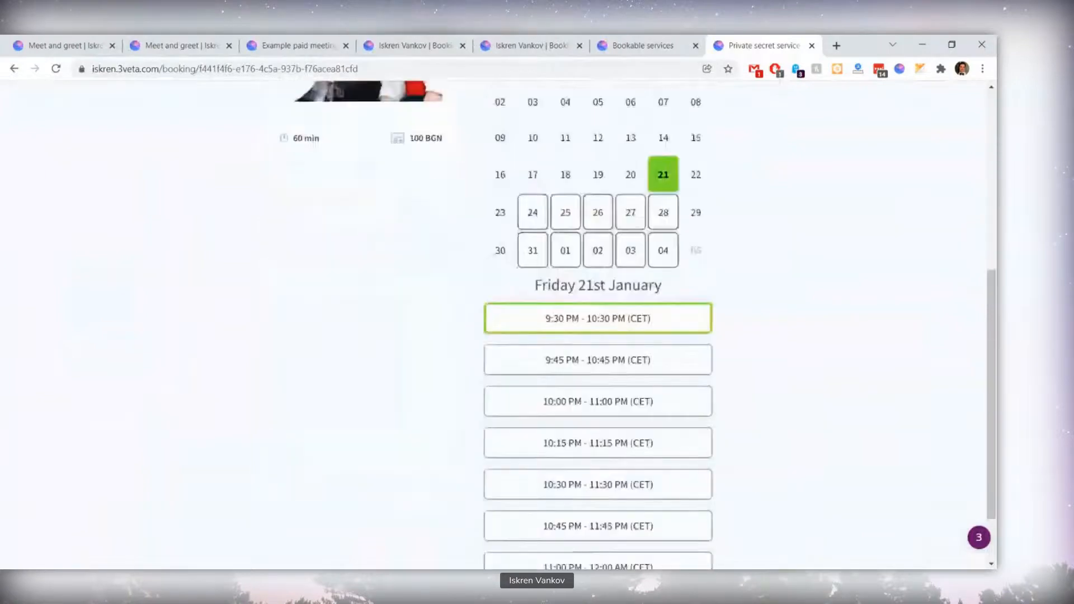
- Scroll the Private secret service calendar, then compare it with the switched-off entry in Bookable services
scroll(up, 3)
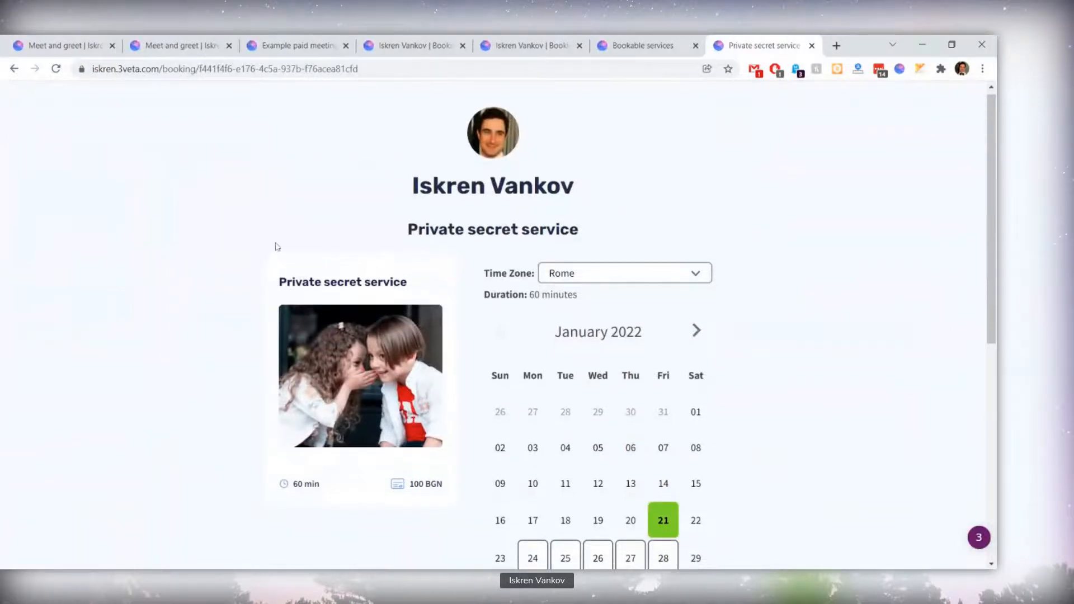
scroll(down, 3)
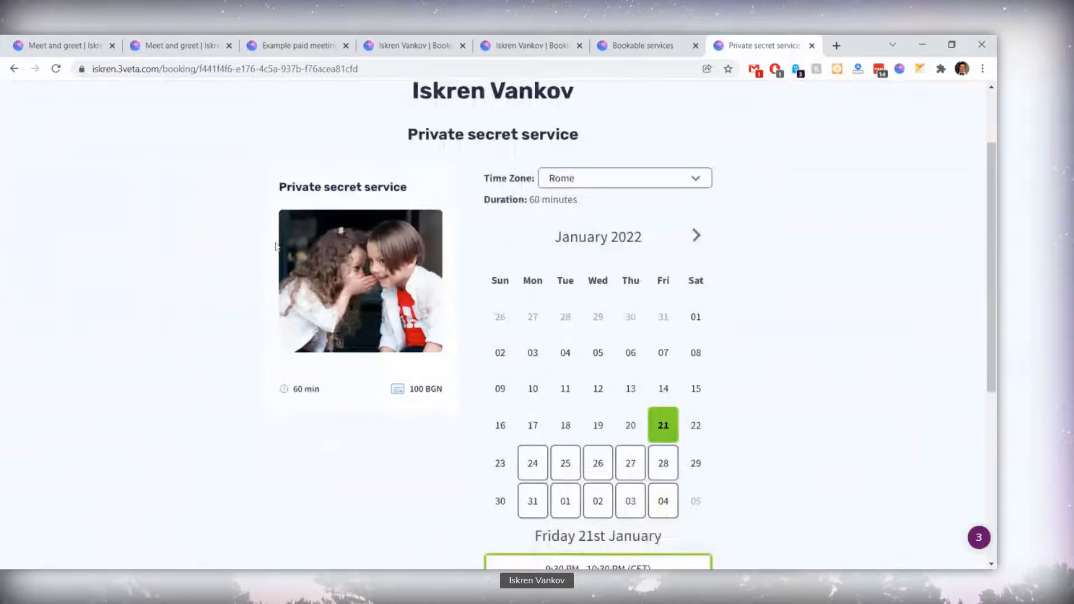
scroll(up, 3)
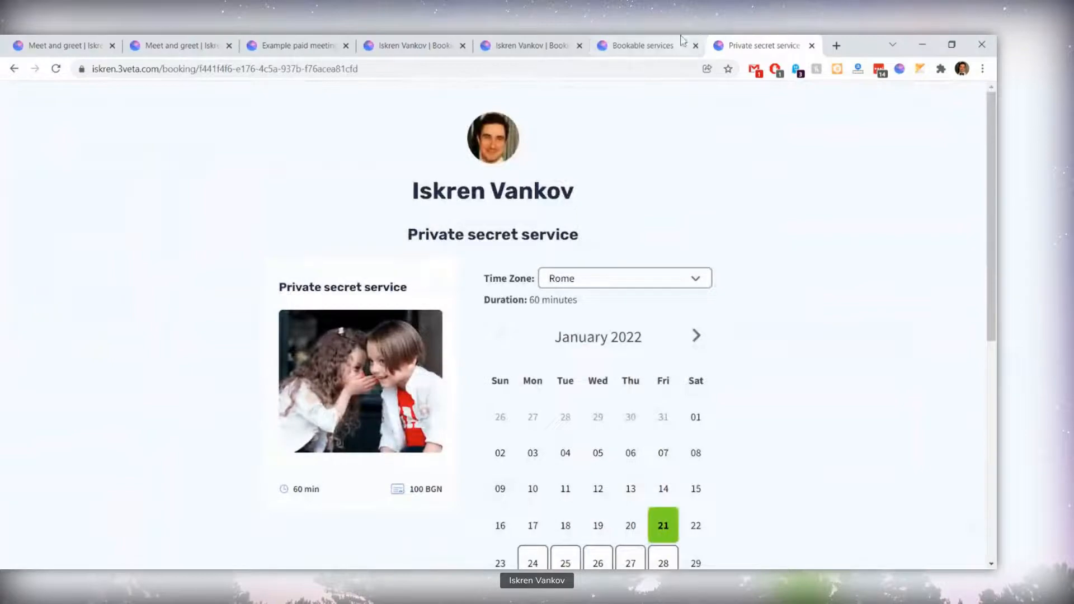
click(639, 45)
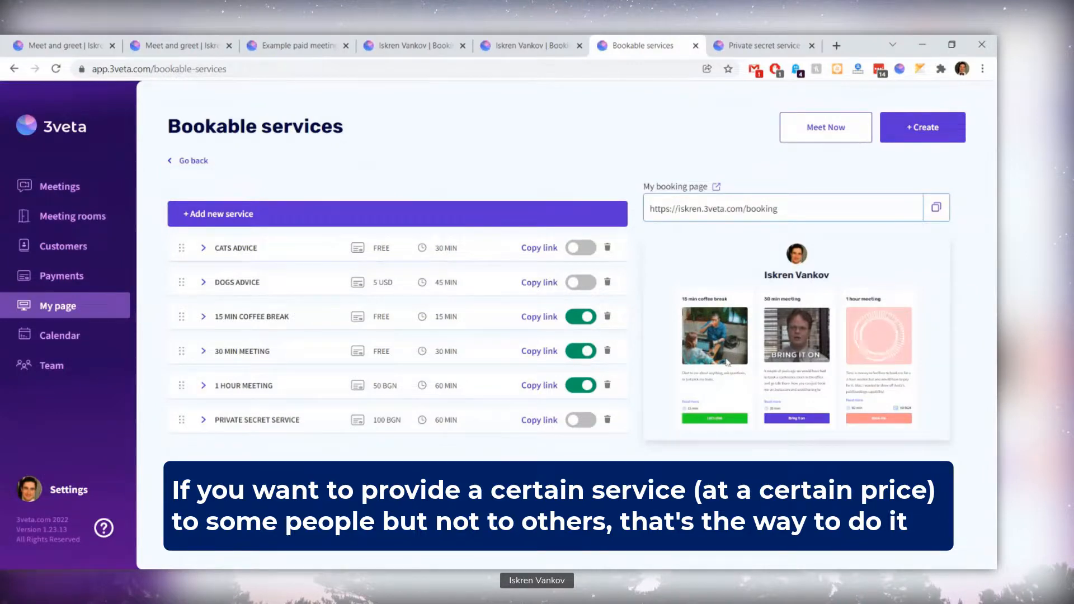
click(757, 46)
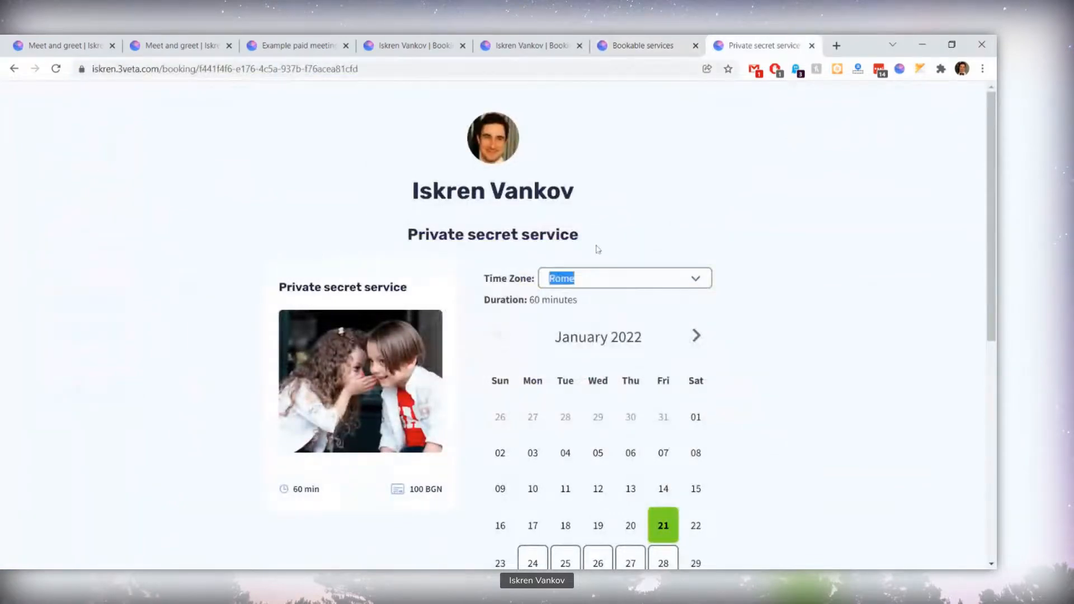
click(598, 248)
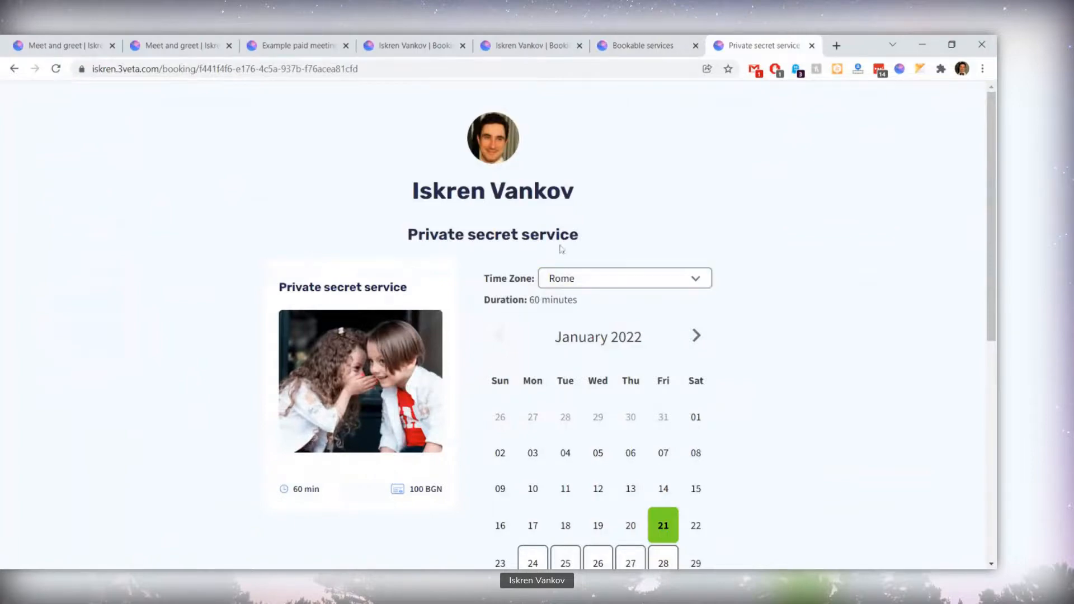
mouse_move(600, 234)
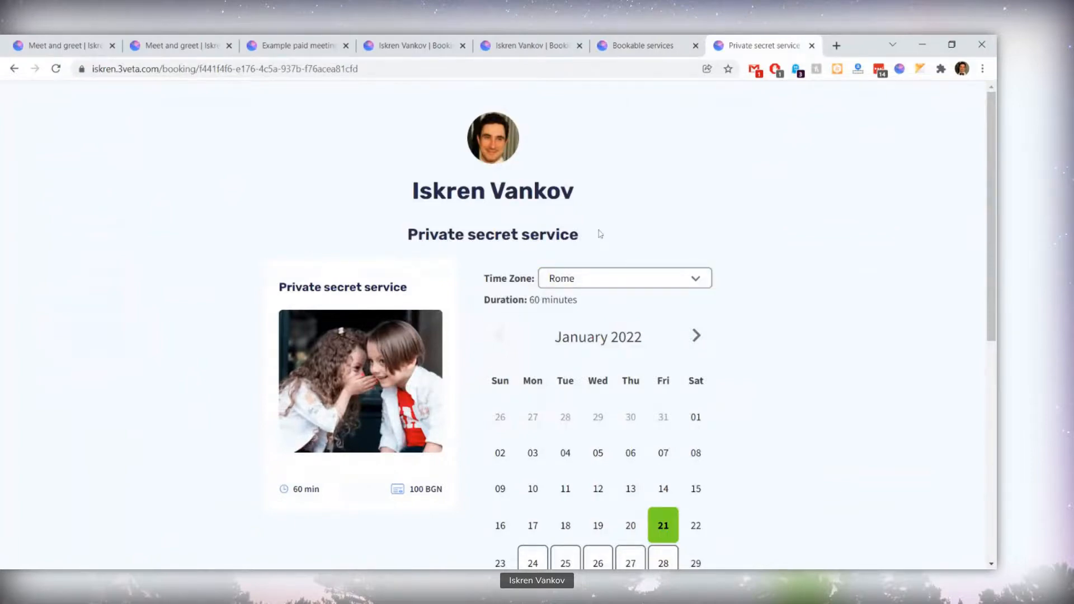
click(643, 46)
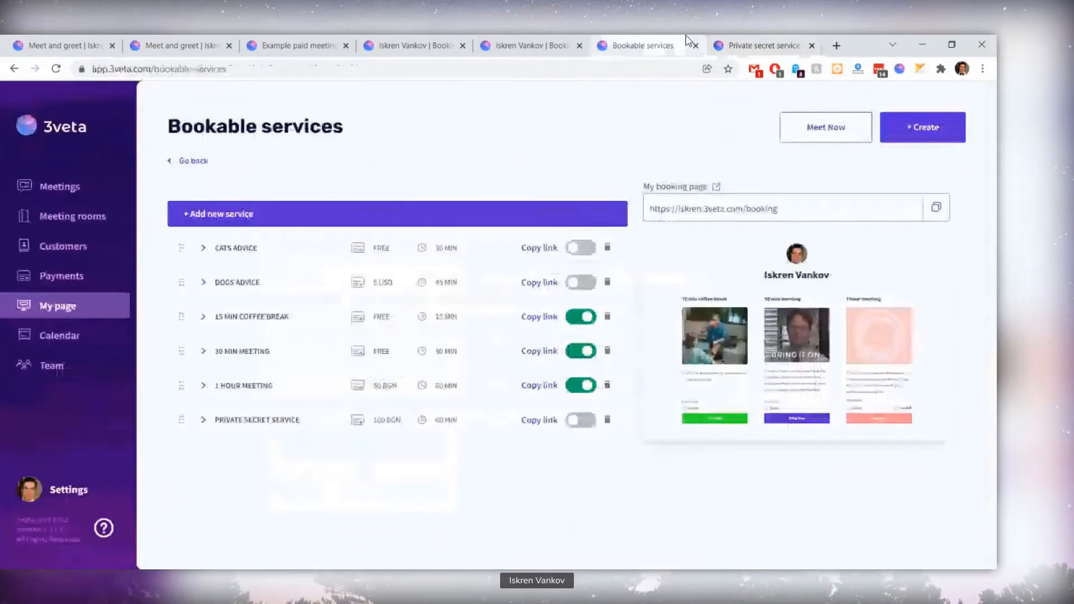